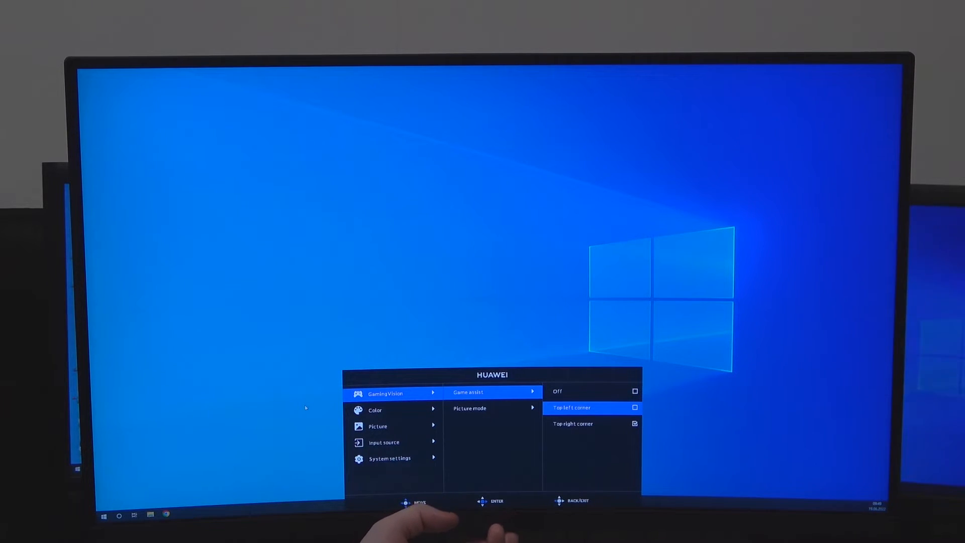
Move the Game assist crosshair placement from Top left to Top right corner
key("Down")
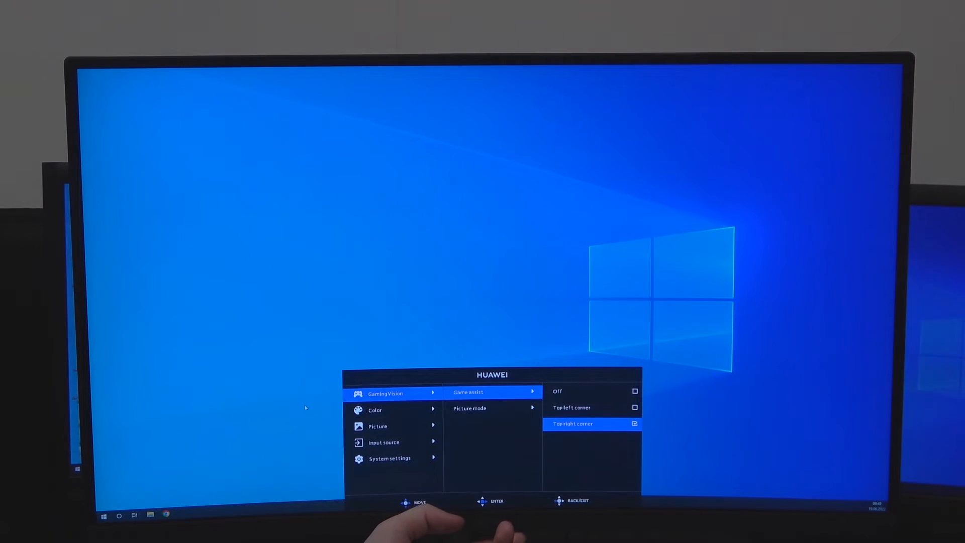